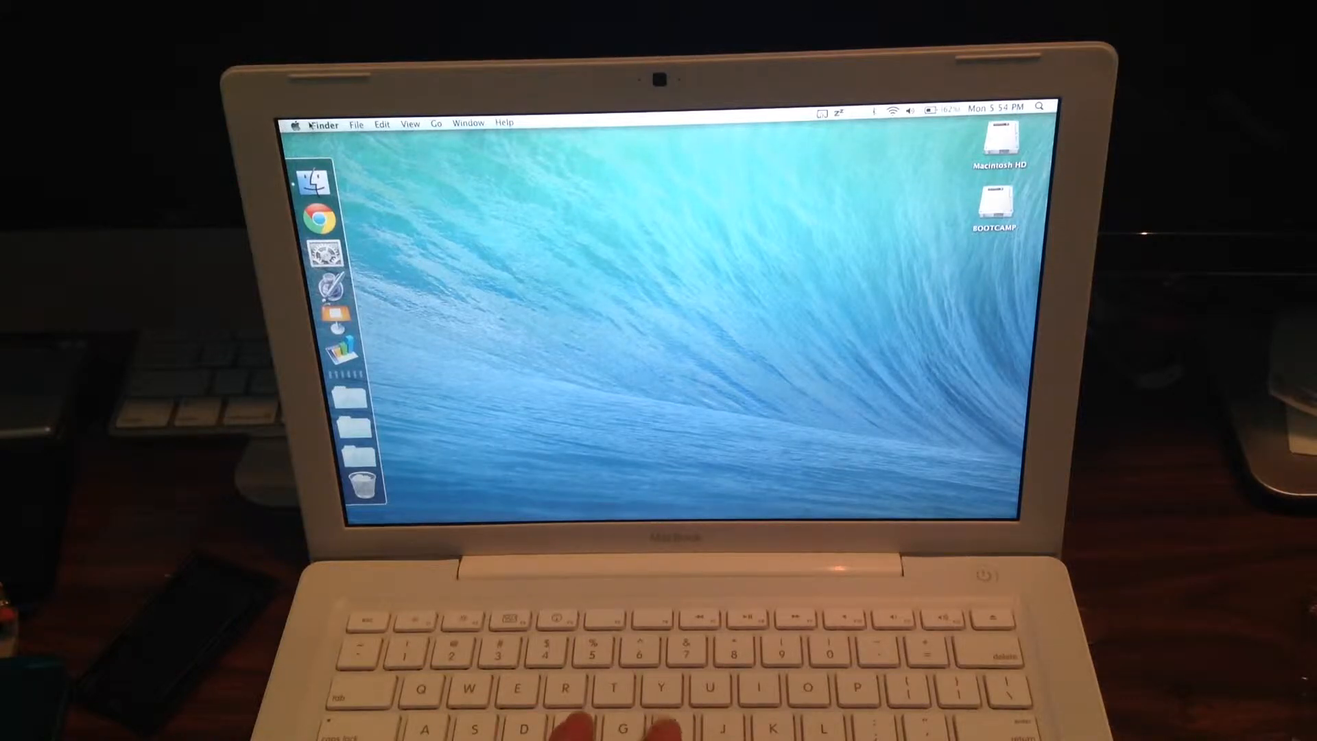
Step: Choose About This Mac from the Apple menu to view processor, memory and startup disk
click(299, 124)
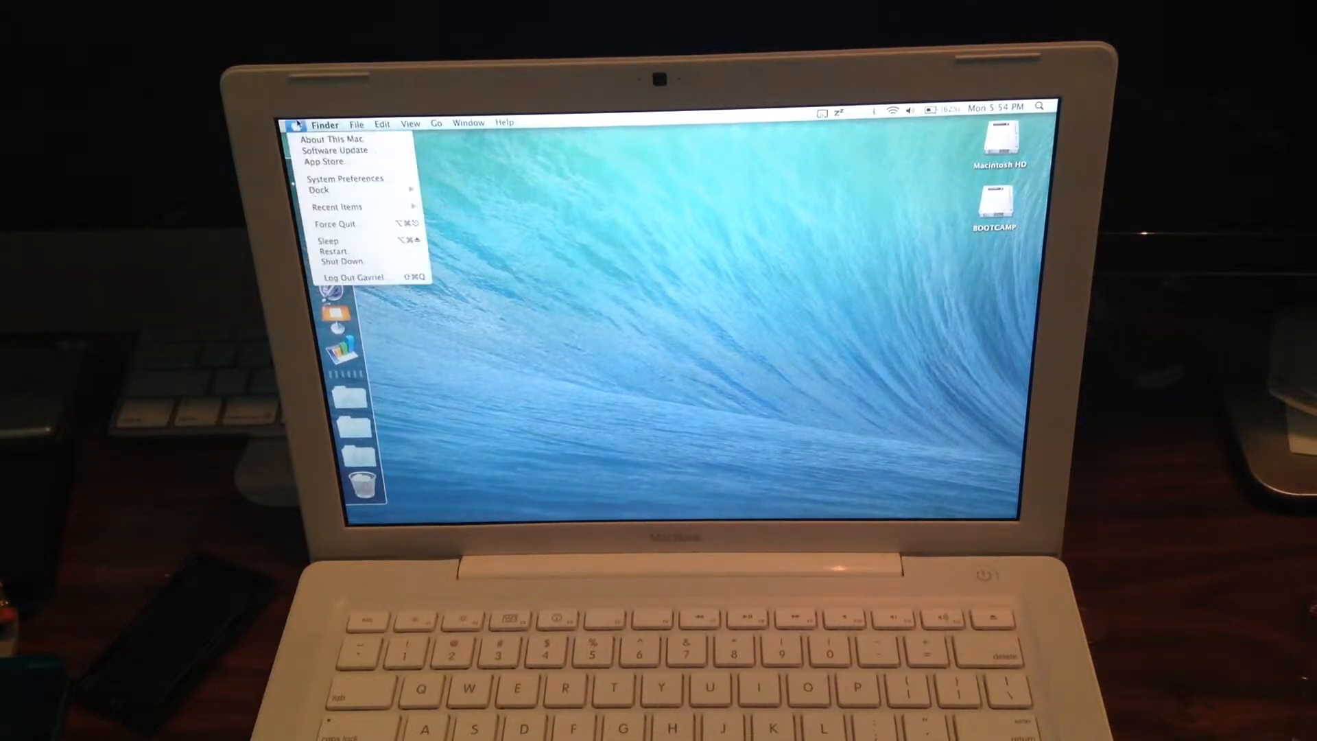
mouse_move(340, 138)
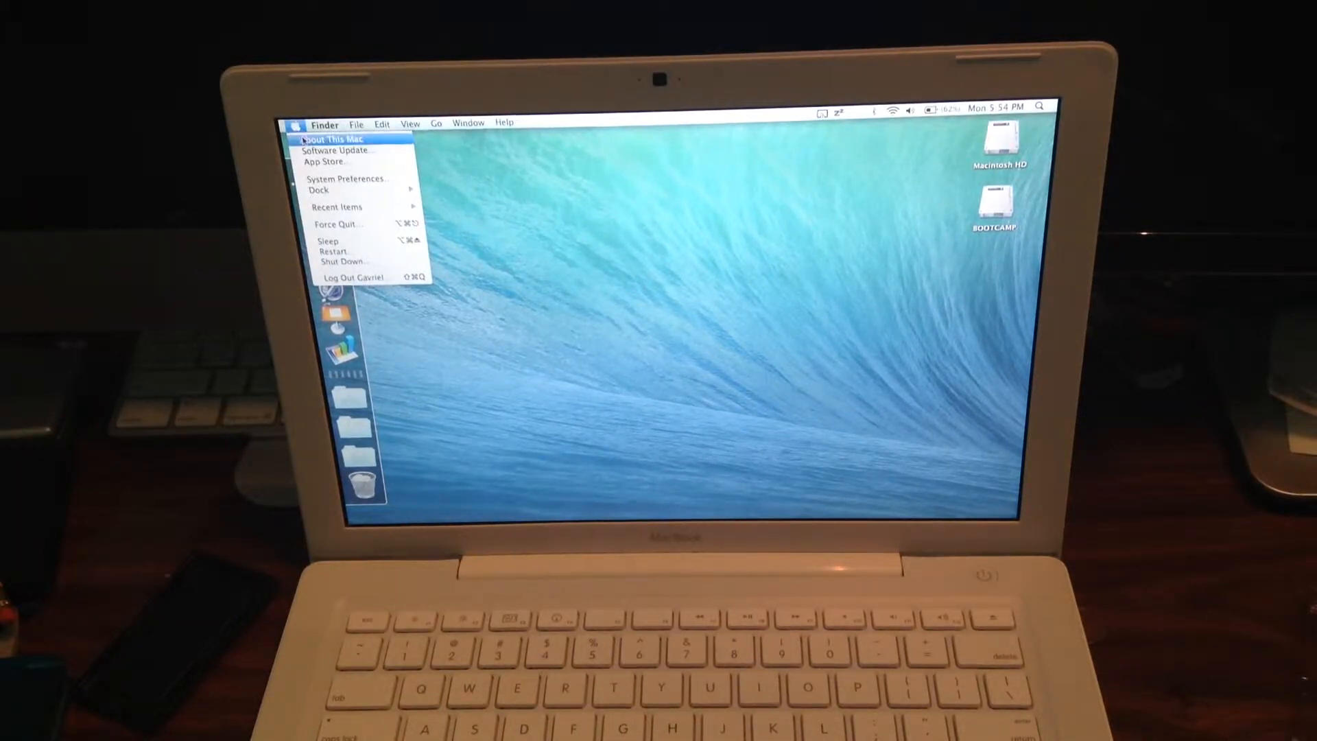
click(338, 137)
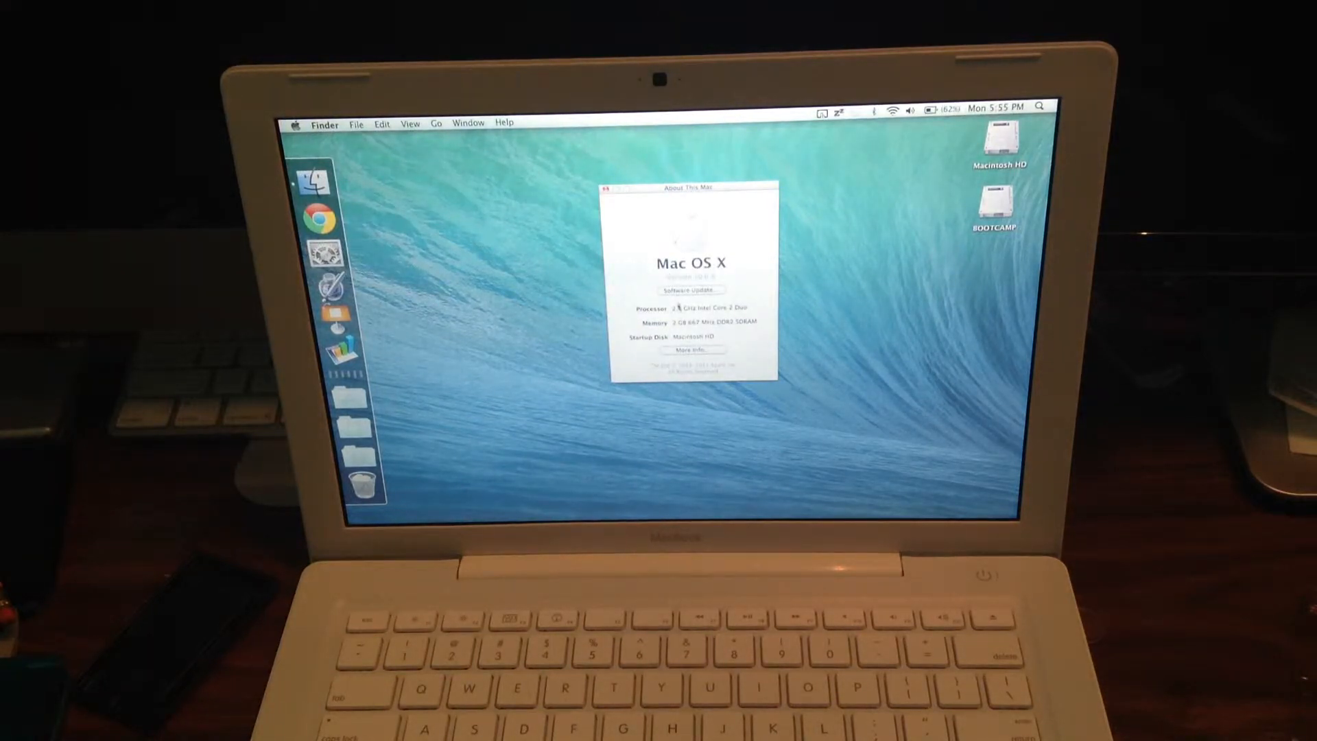